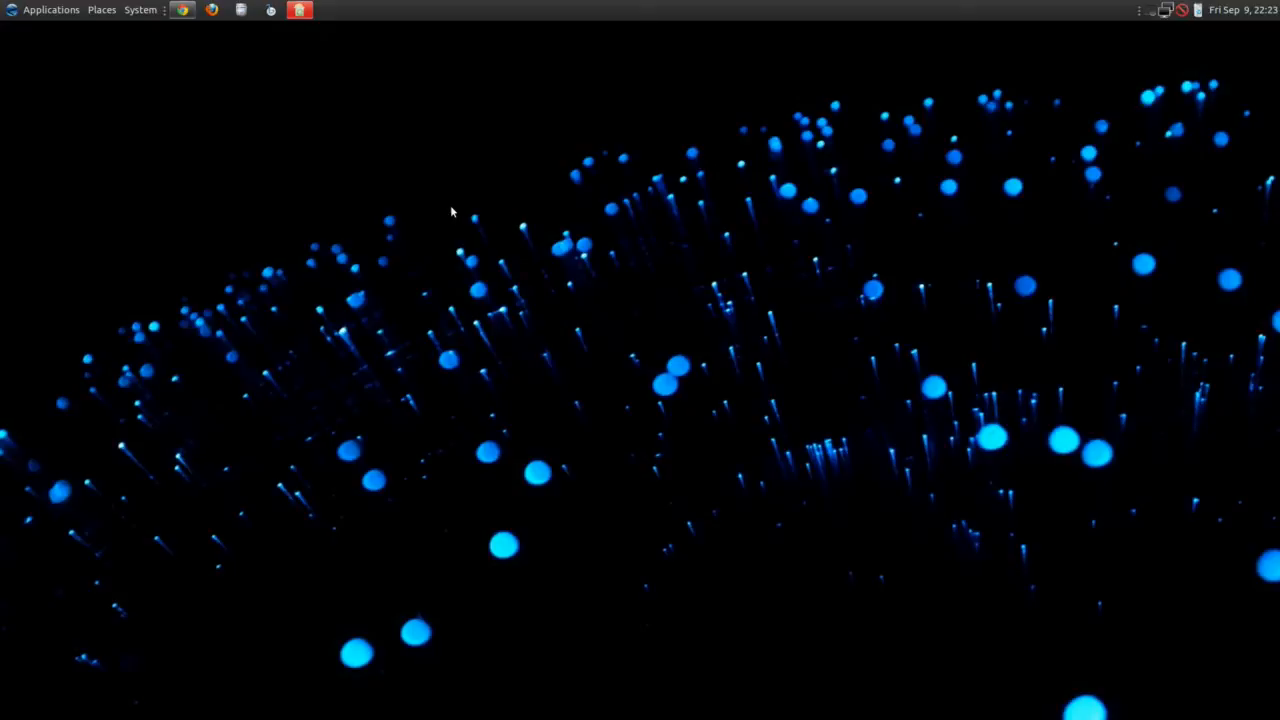
mouse_move(40, 14)
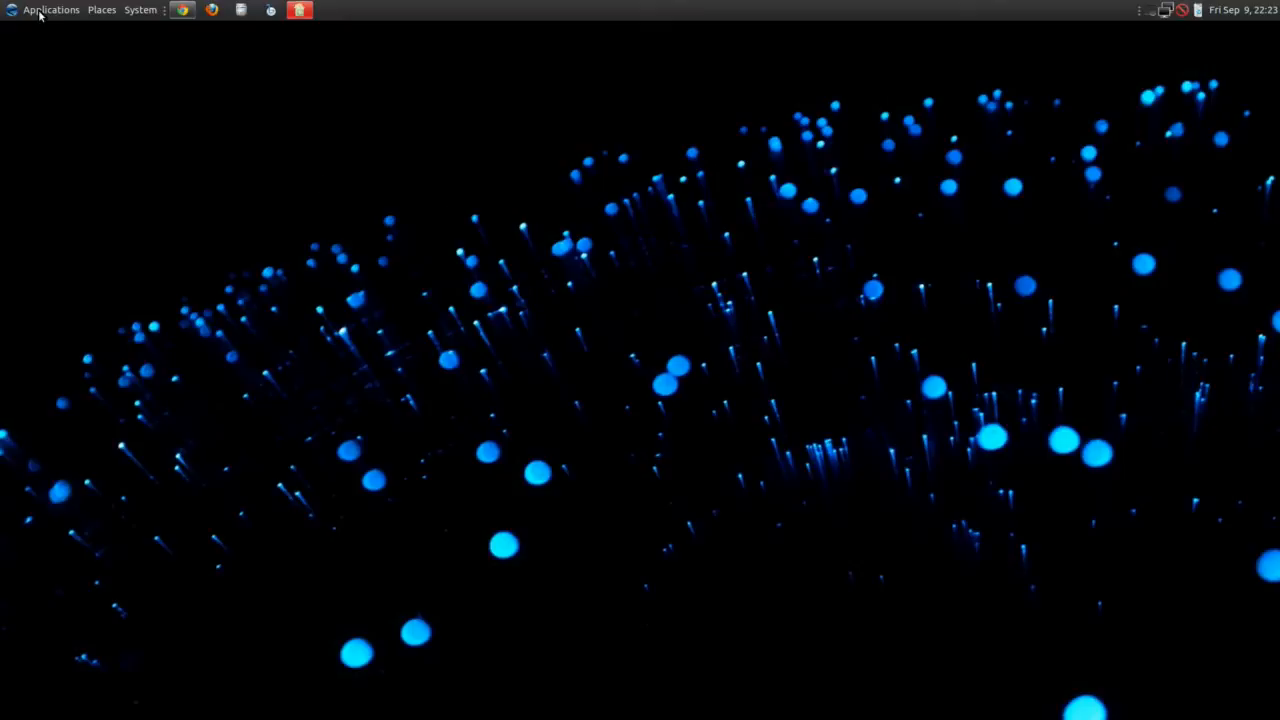
mouse_move(345, 270)
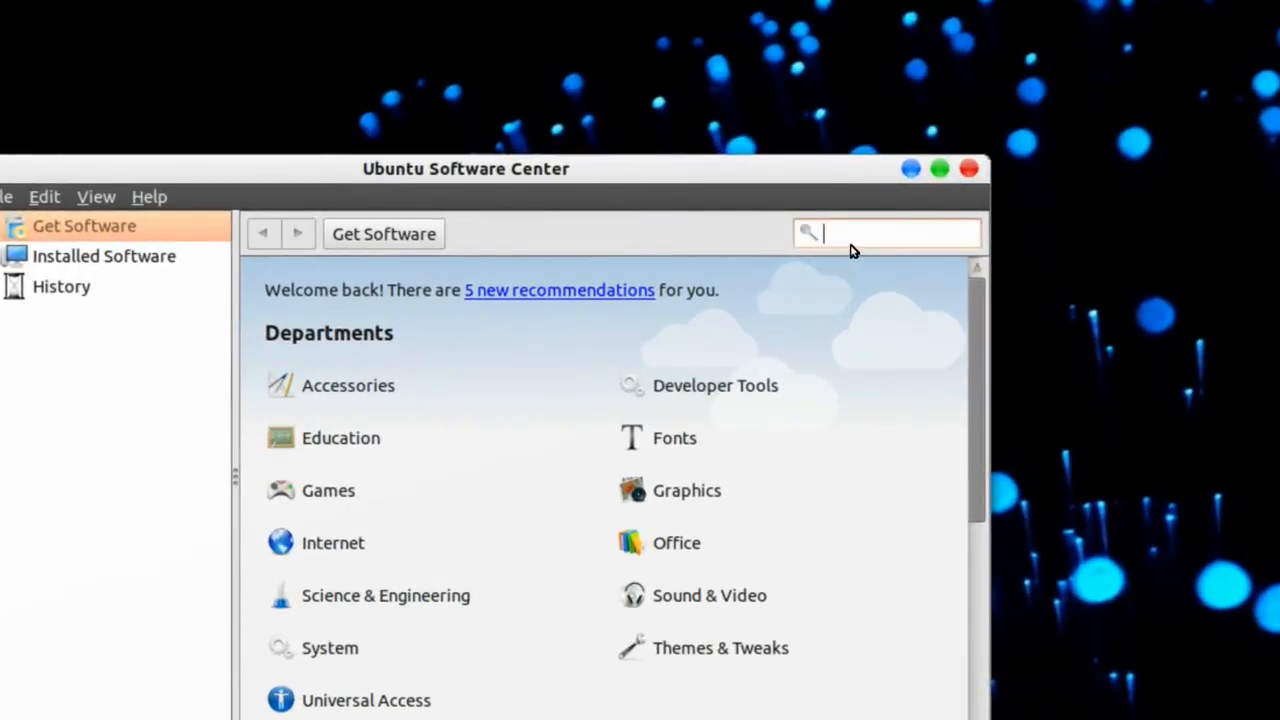
Search 'ubuntu restricted', confirm Ubuntu restricted extras is installed, and close Software Center.
type("ubuntu")
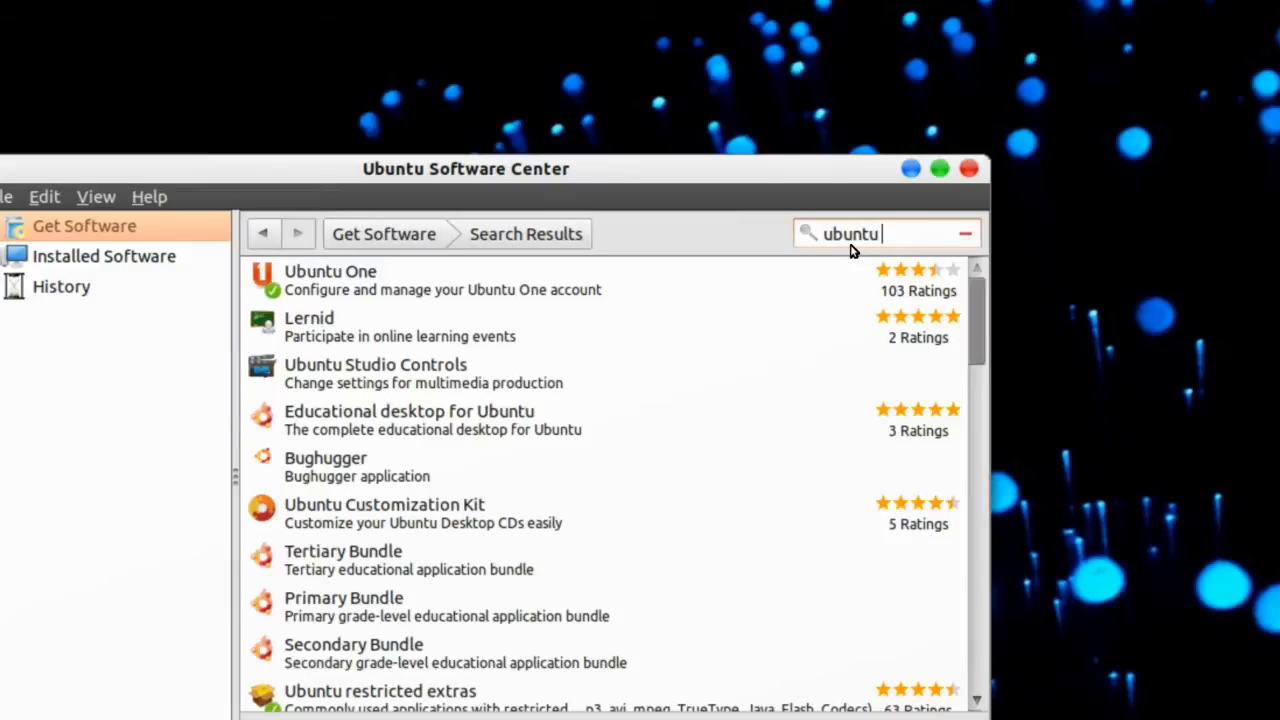
type("restricte")
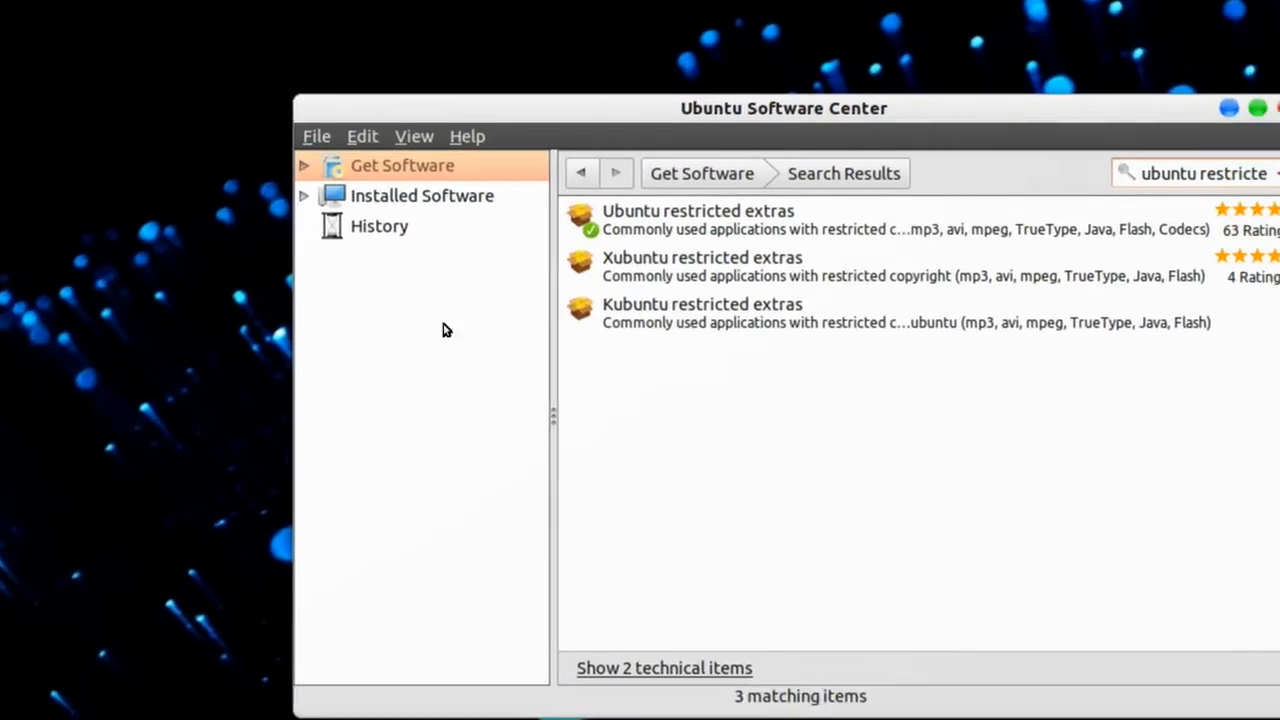
left_click(697, 210)
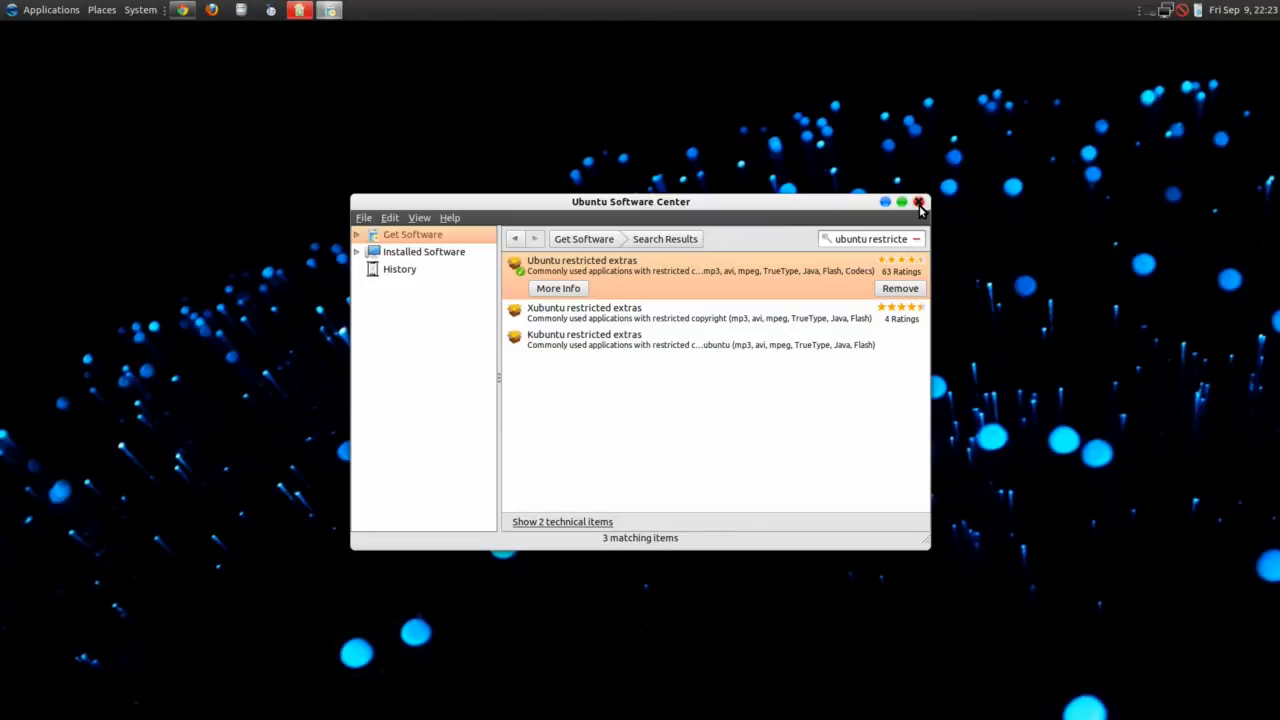
left_click(918, 202)
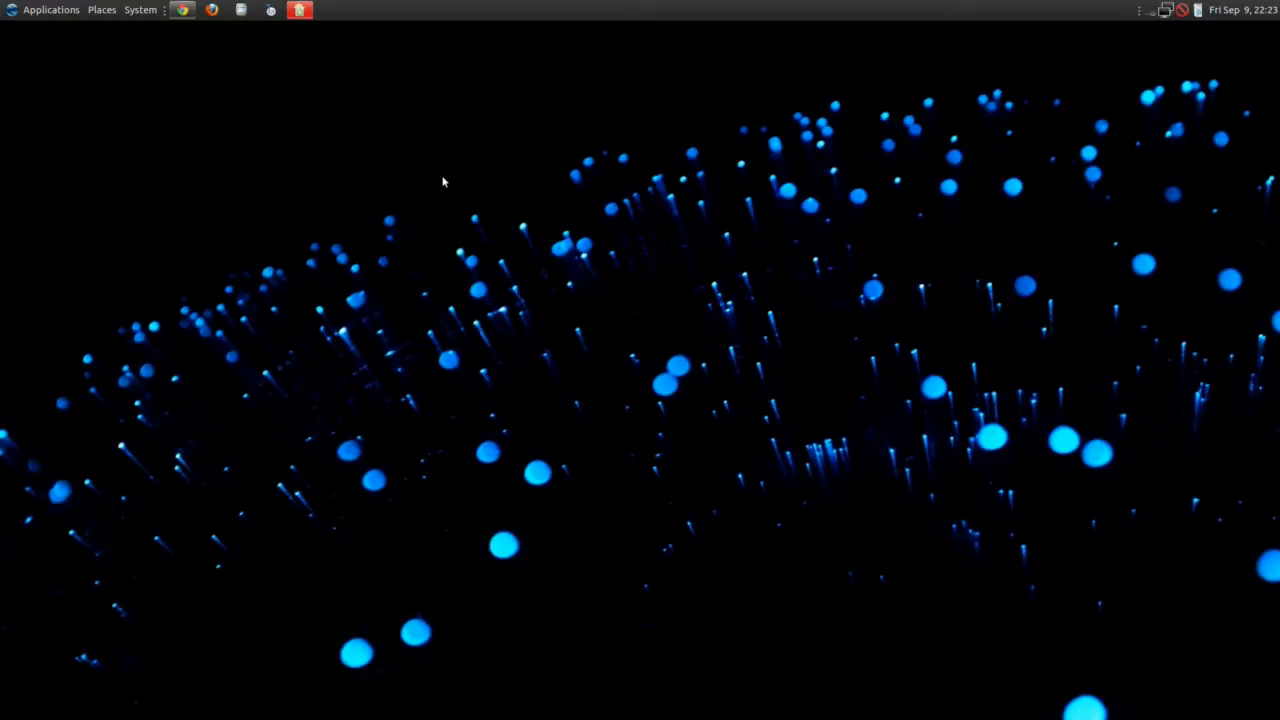
mouse_move(110, 76)
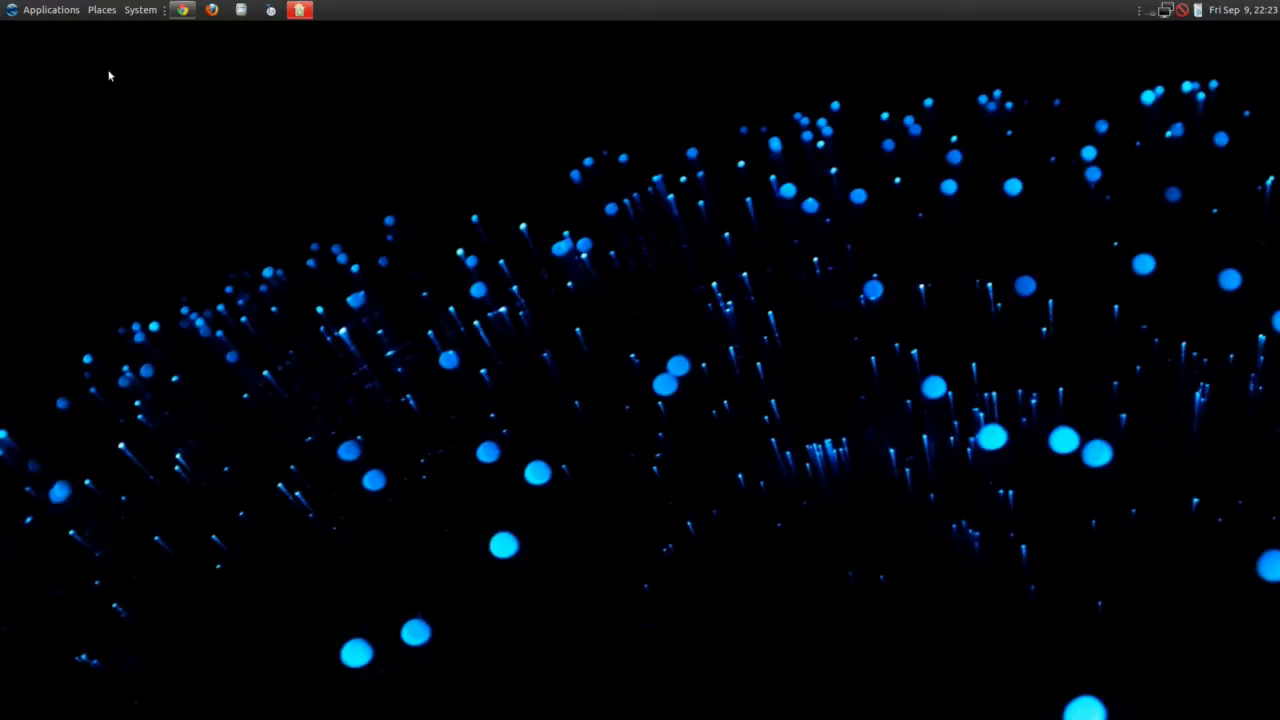
Launch Terminal from the Applications > Accessories menu.
left_click(51, 9)
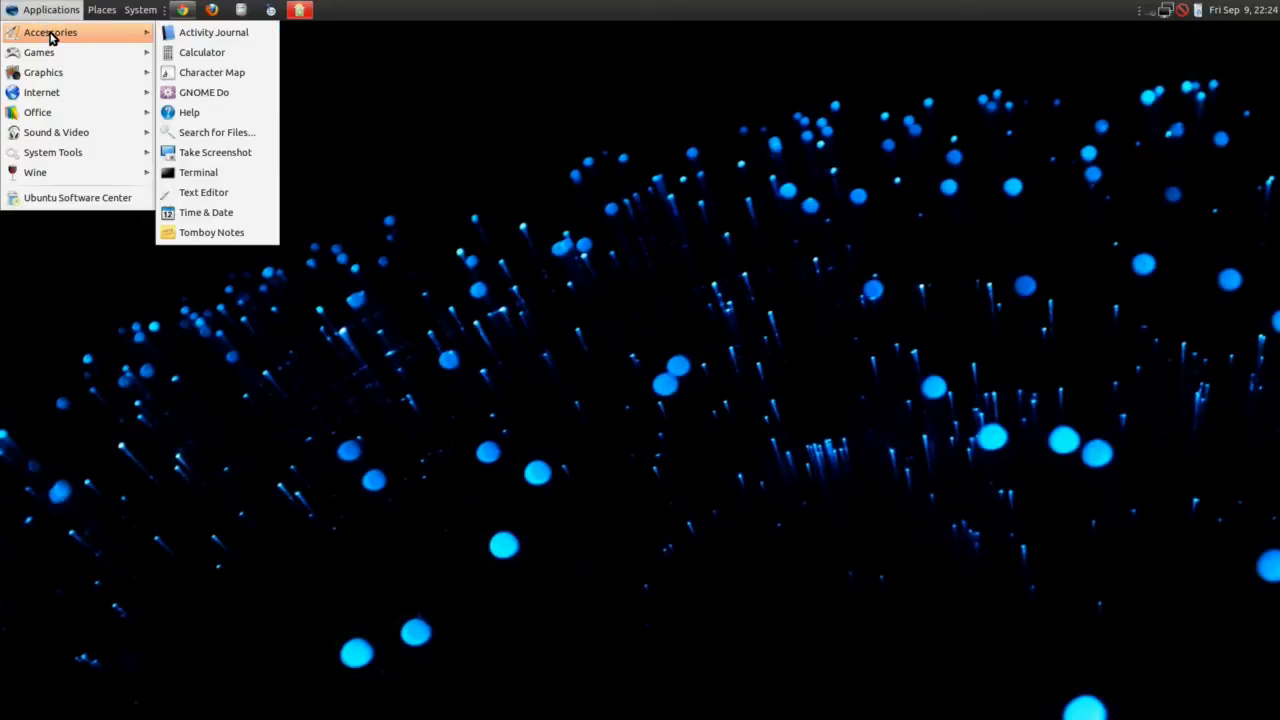
mouse_move(97, 38)
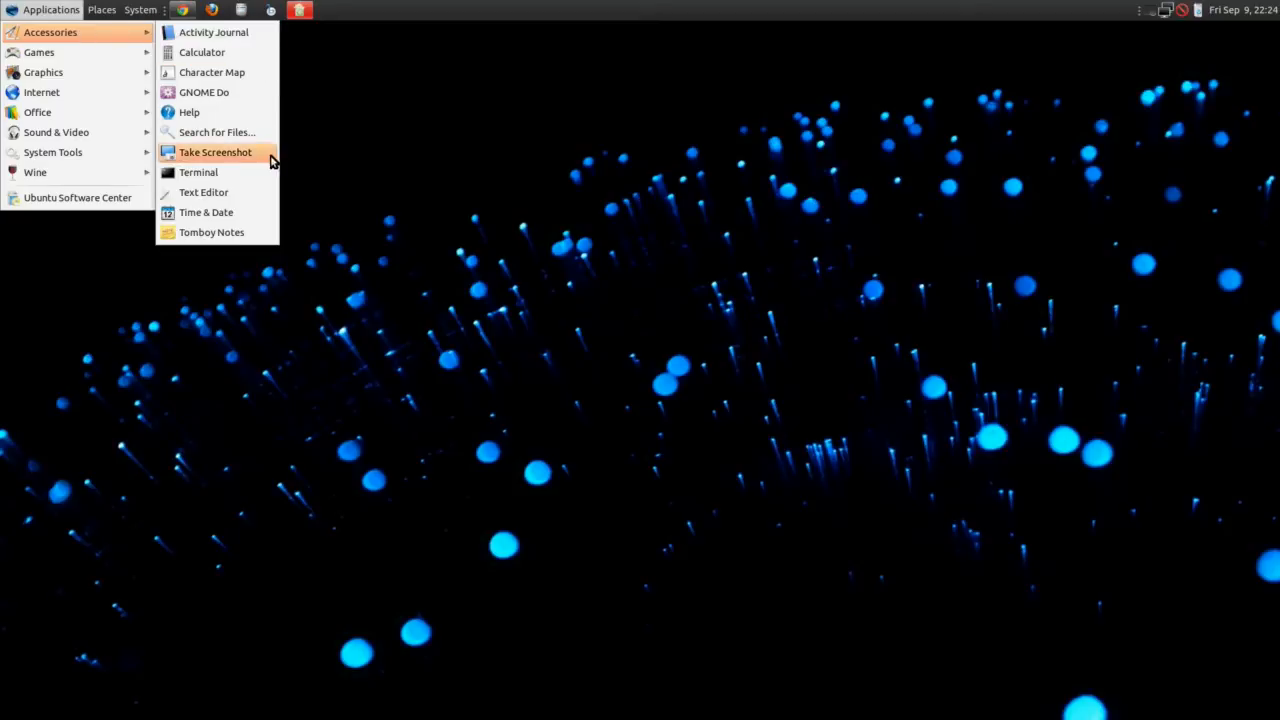
left_click(248, 167)
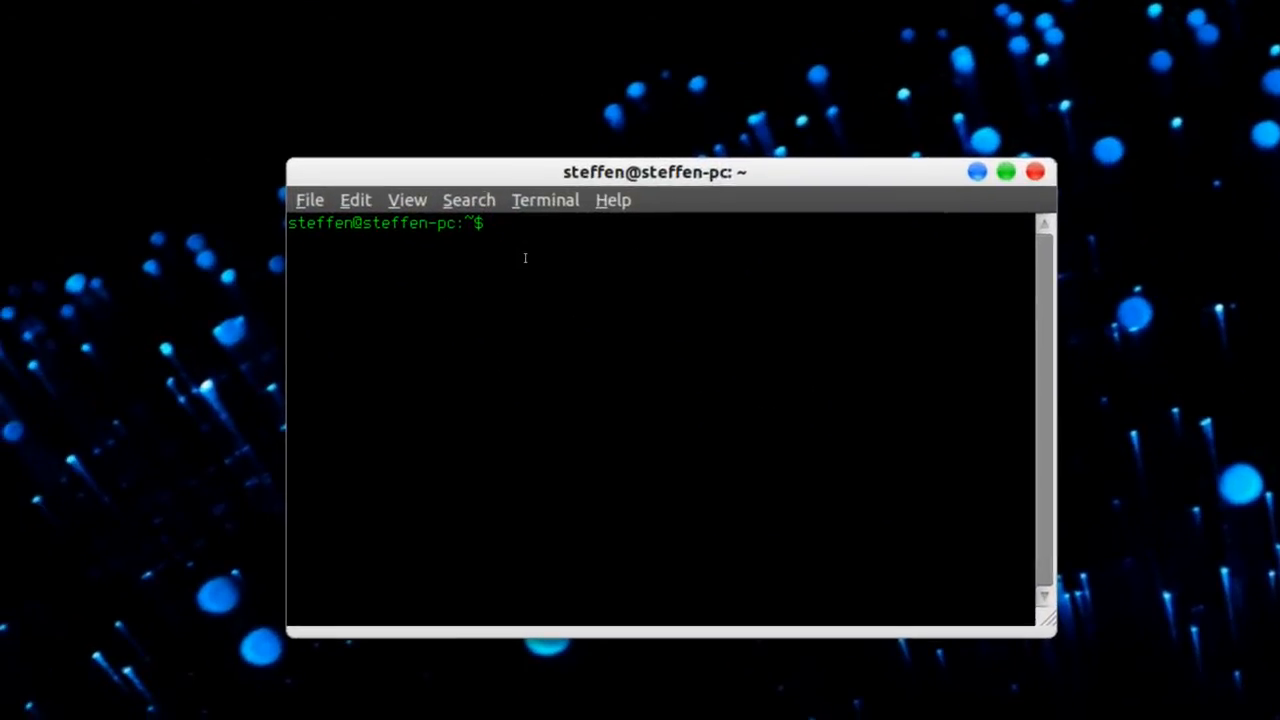
Change to /usr/share/doc/libdvdread4 and enter 'sudo ./install-css.sh' at the prompt.
type("cd /usr/share/doc/libdvdread4")
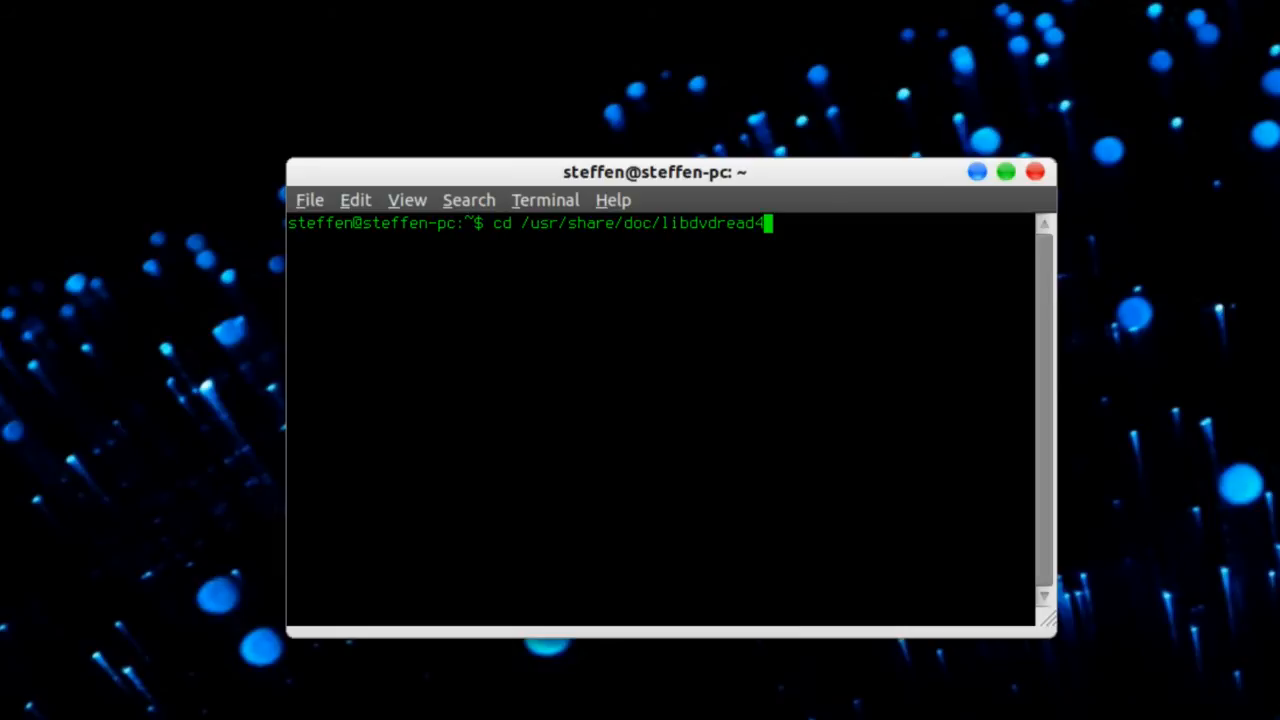
key("Return")
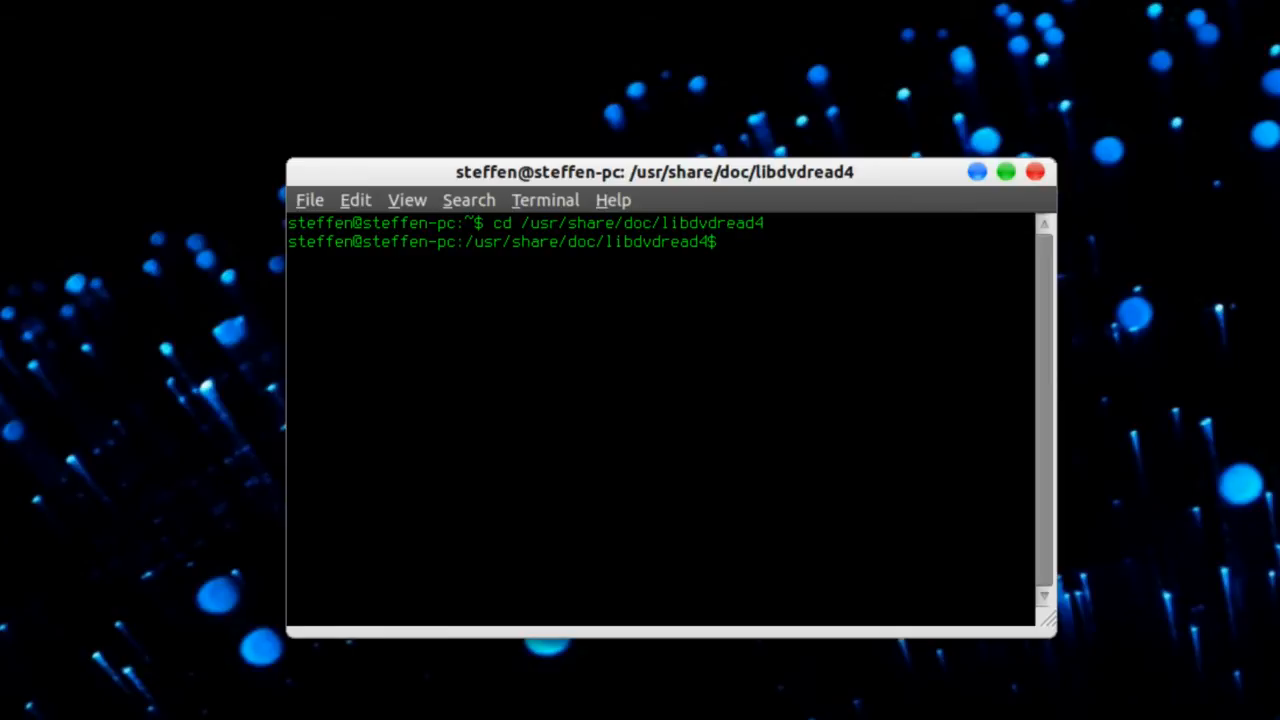
type("sudo ./install-css.sh")
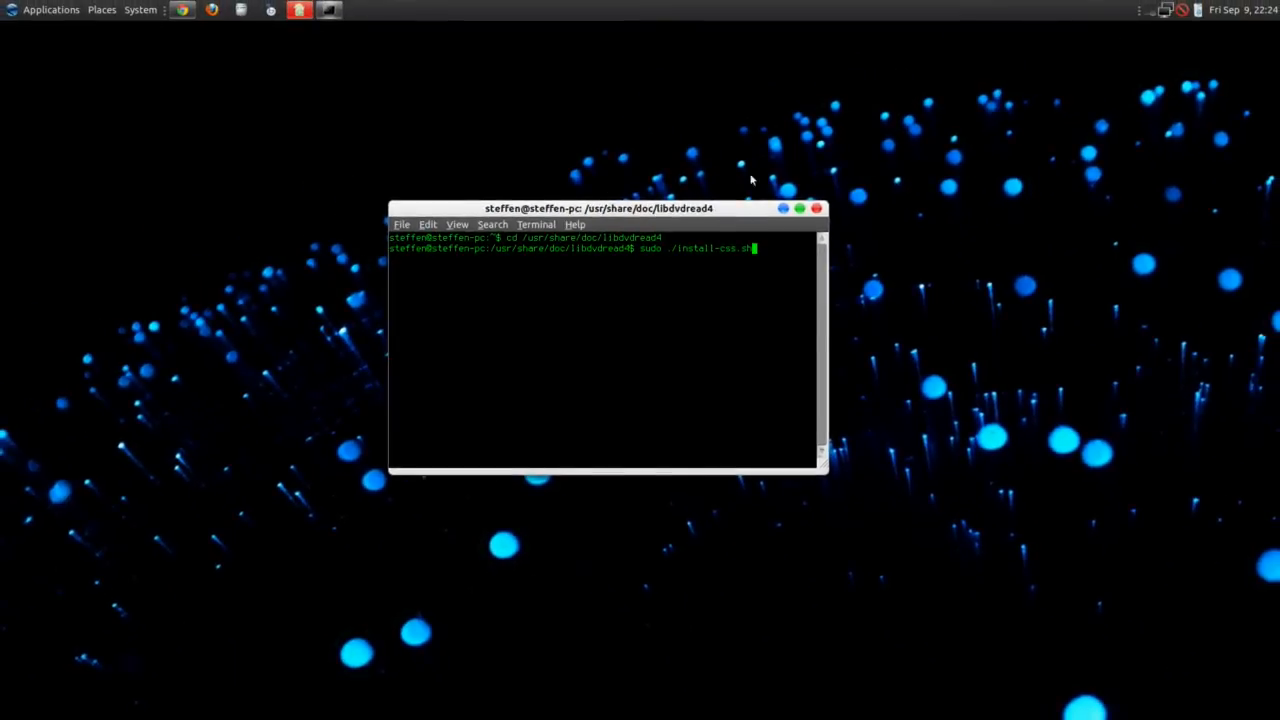
Close the Terminal window with its red close button.
left_click(817, 208)
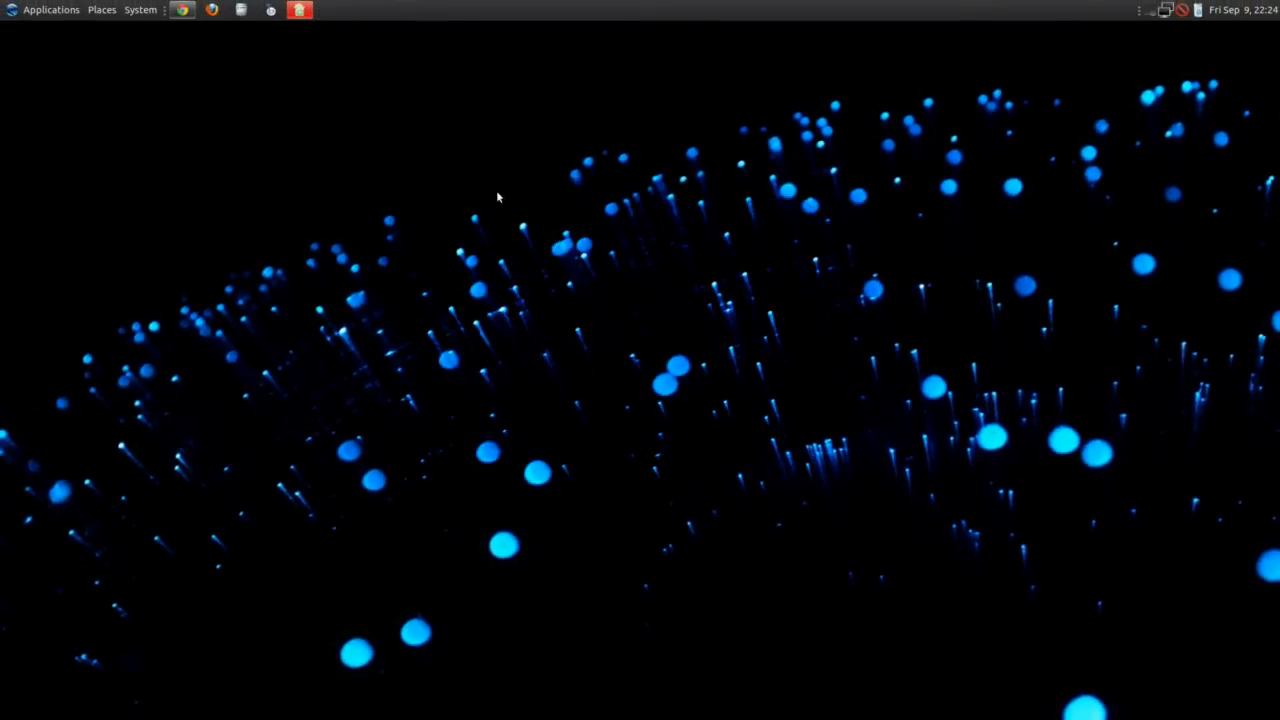
mouse_move(387, 178)
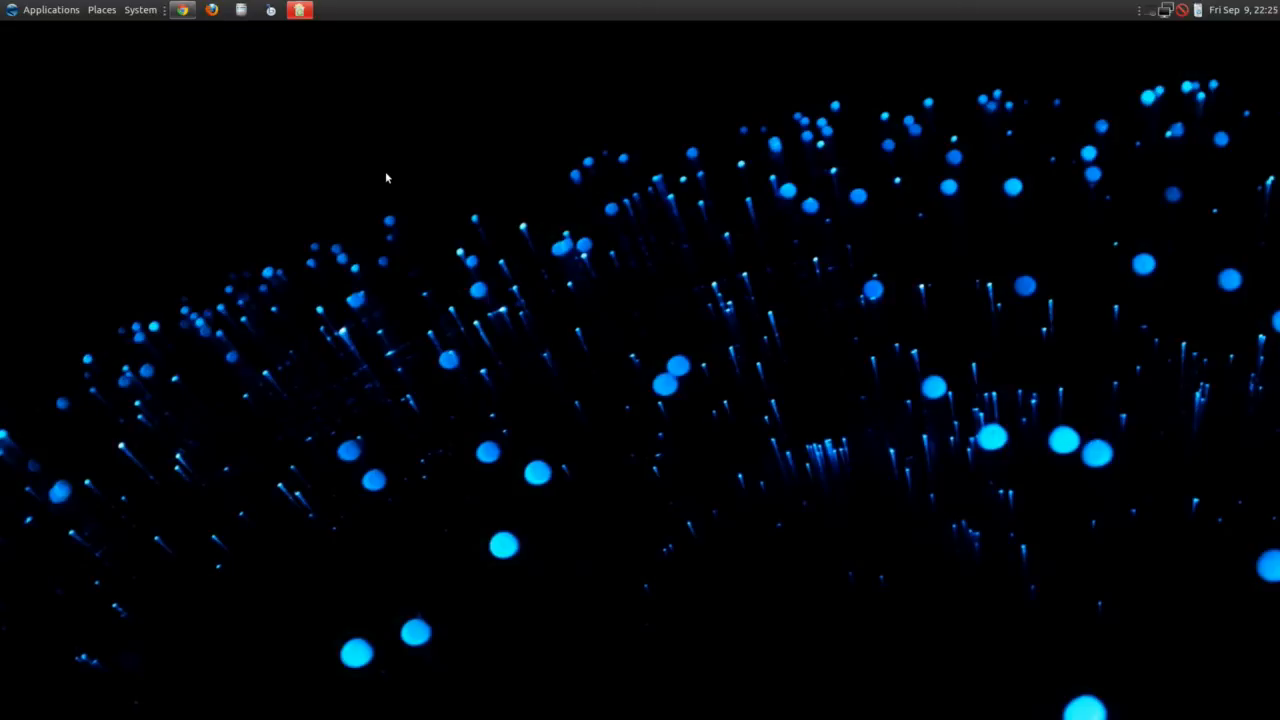
mouse_move(566, 156)
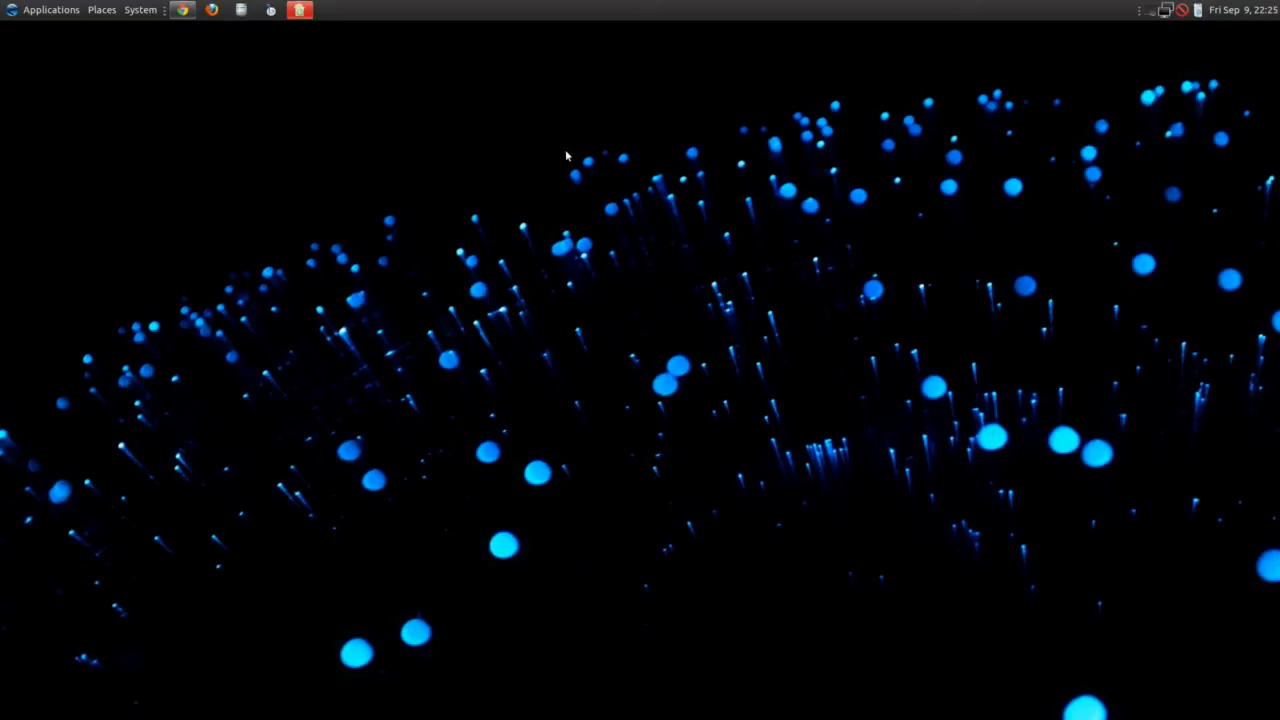
mouse_move(644, 132)
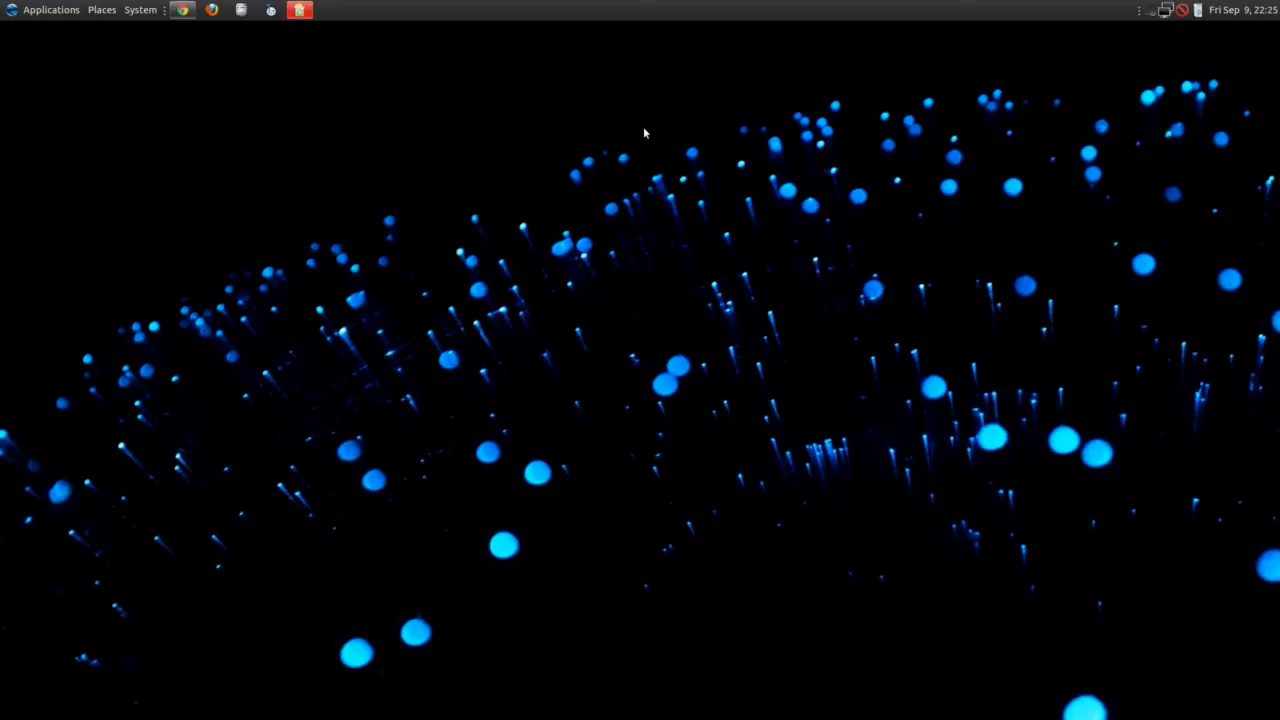
mouse_move(855, 104)
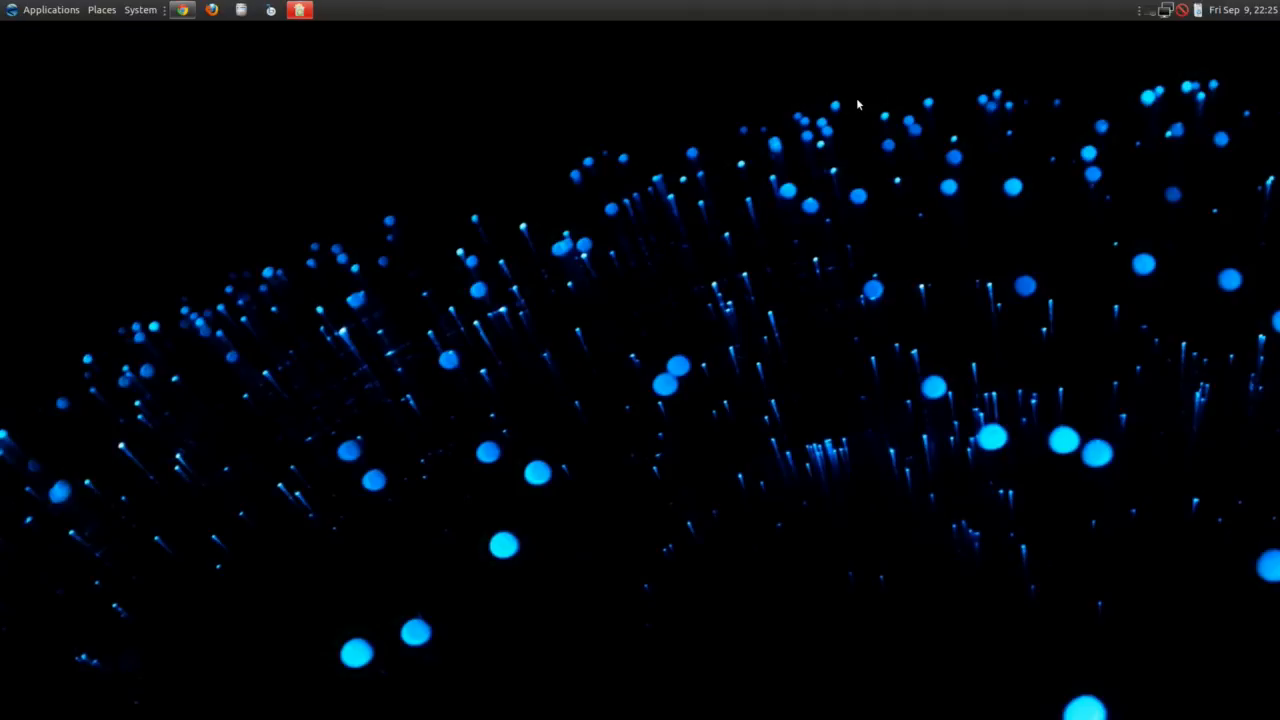
mouse_move(1064, 51)
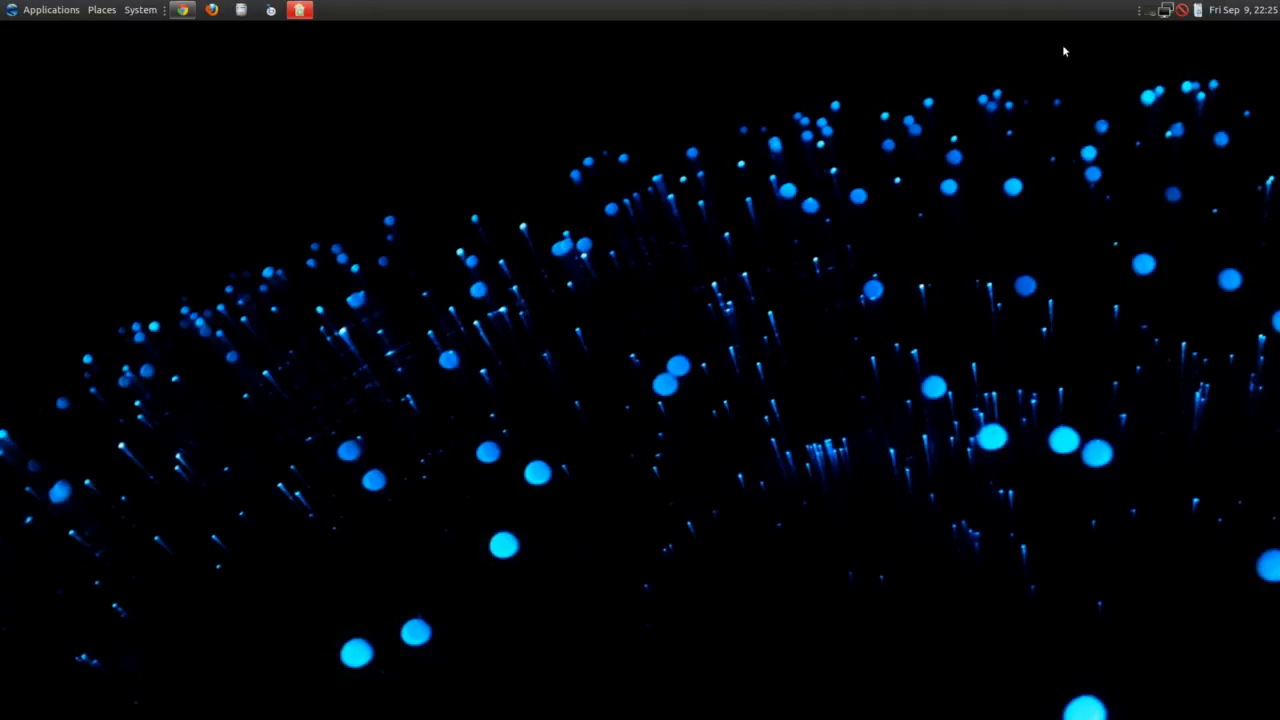
mouse_move(1148, 20)
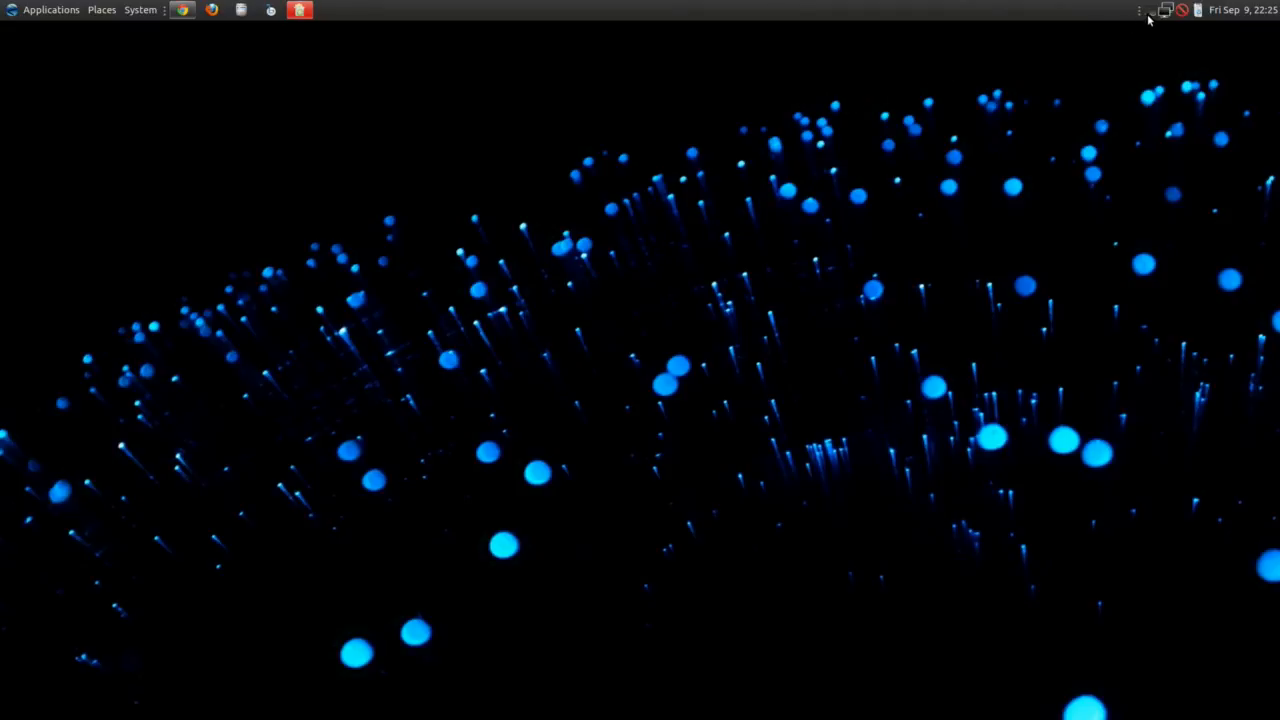